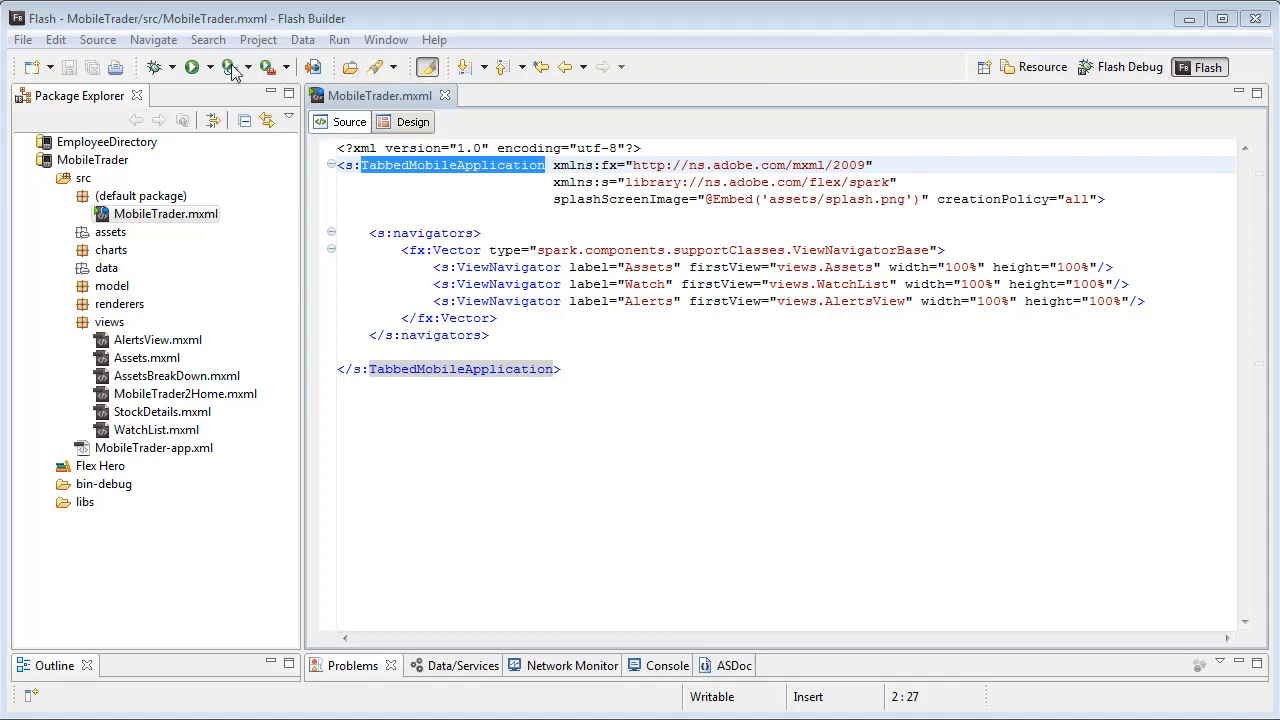
Run MobileTrader on the connected Android tablet from the toolbar Run button
{"action": "left_click", "coordinate": [192, 67]}
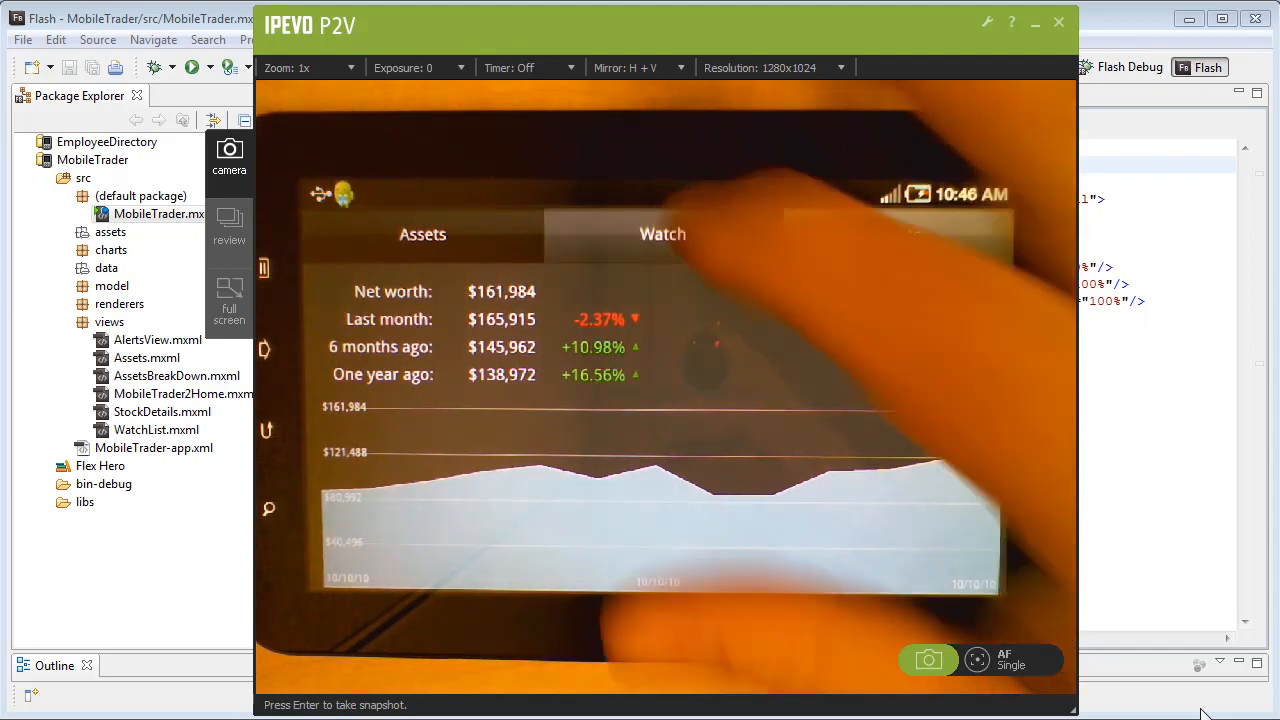
Switch the tablet app to its Alerts tab in the P2V camera view
{"action": "left_click", "coordinate": [662, 234]}
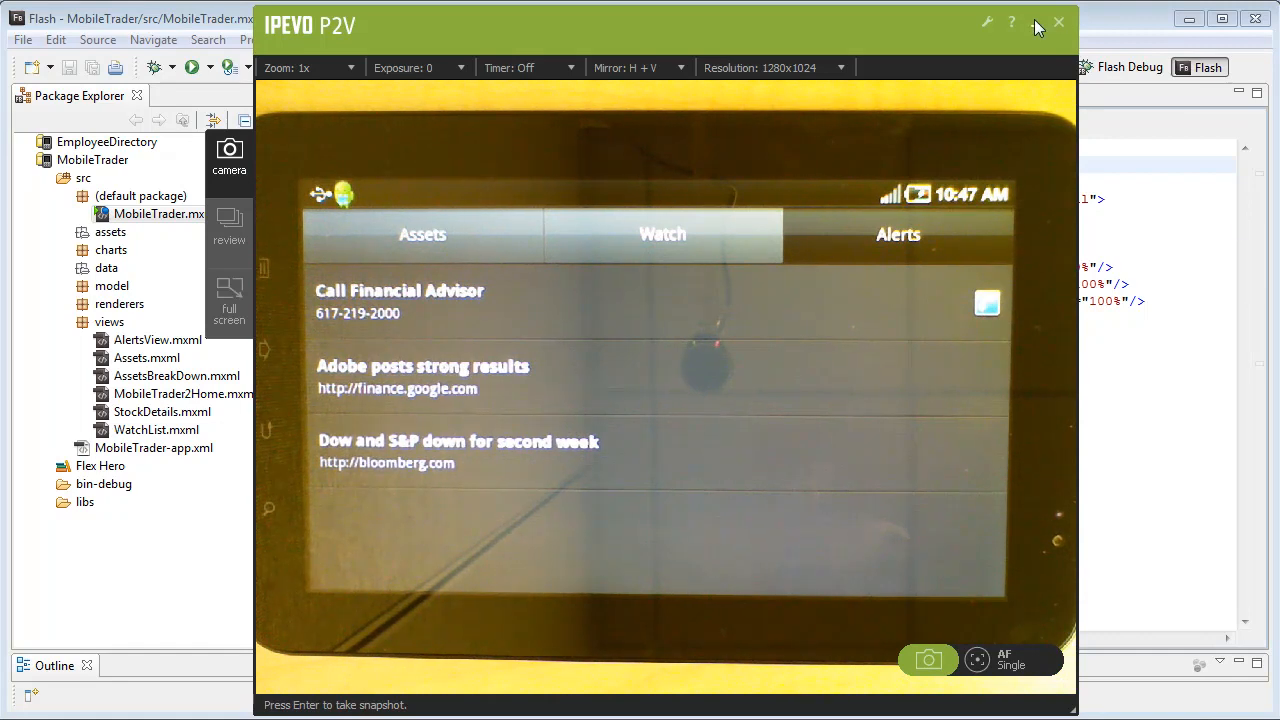
Close P2V, open Run Configurations, and set the target platform to BlackBerry Tablet OS
{"action": "left_click", "coordinate": [1058, 22]}
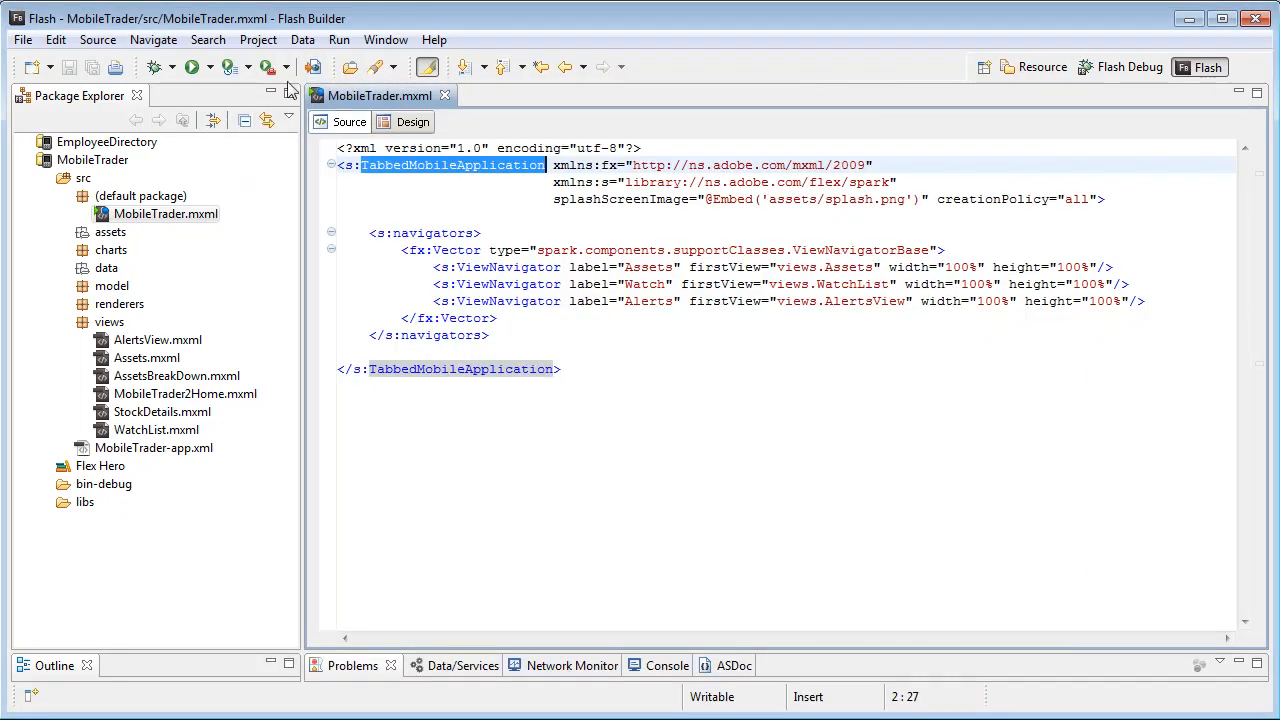
{"action": "left_click", "coordinate": [193, 67]}
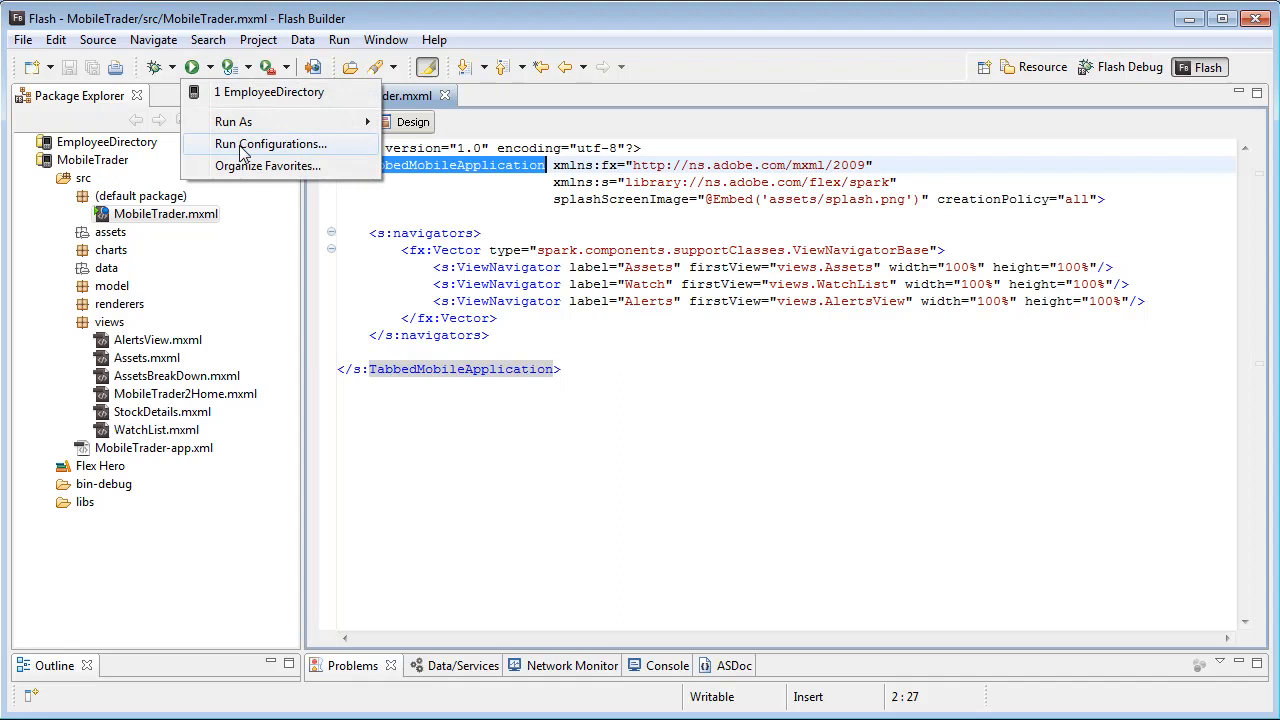
{"action": "left_click", "coordinate": [271, 143]}
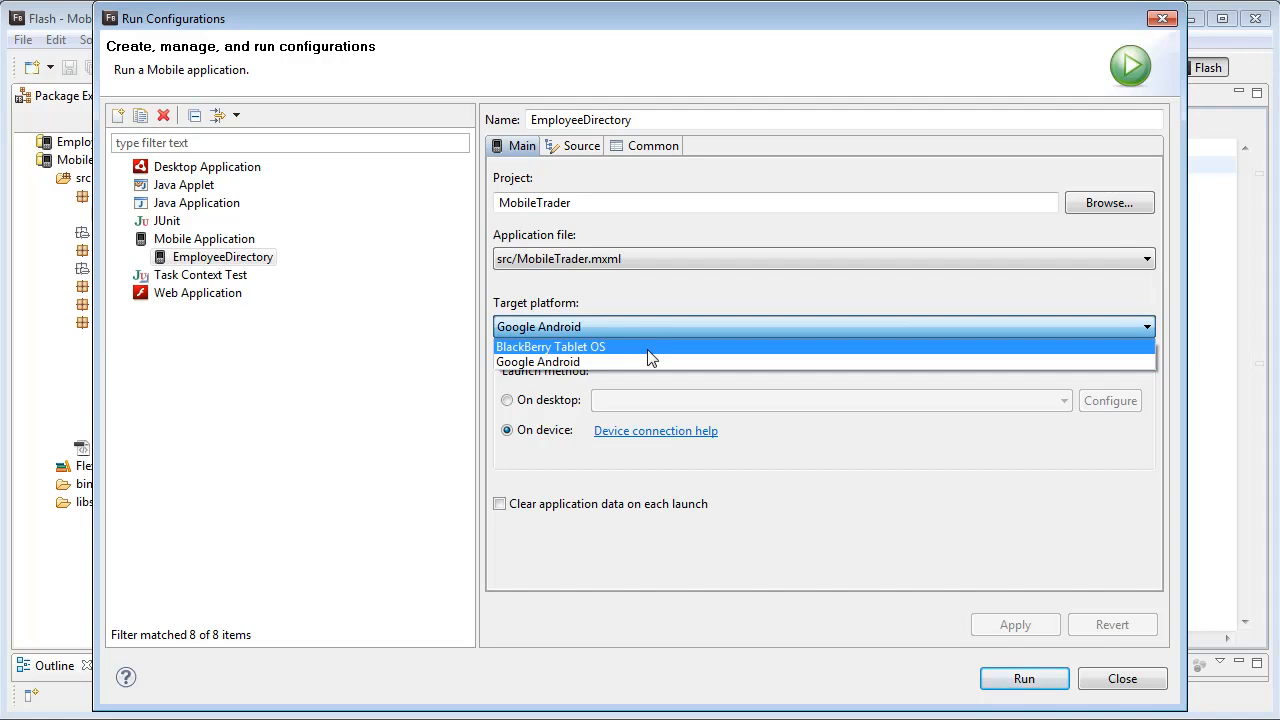
{"action": "left_click", "coordinate": [551, 346]}
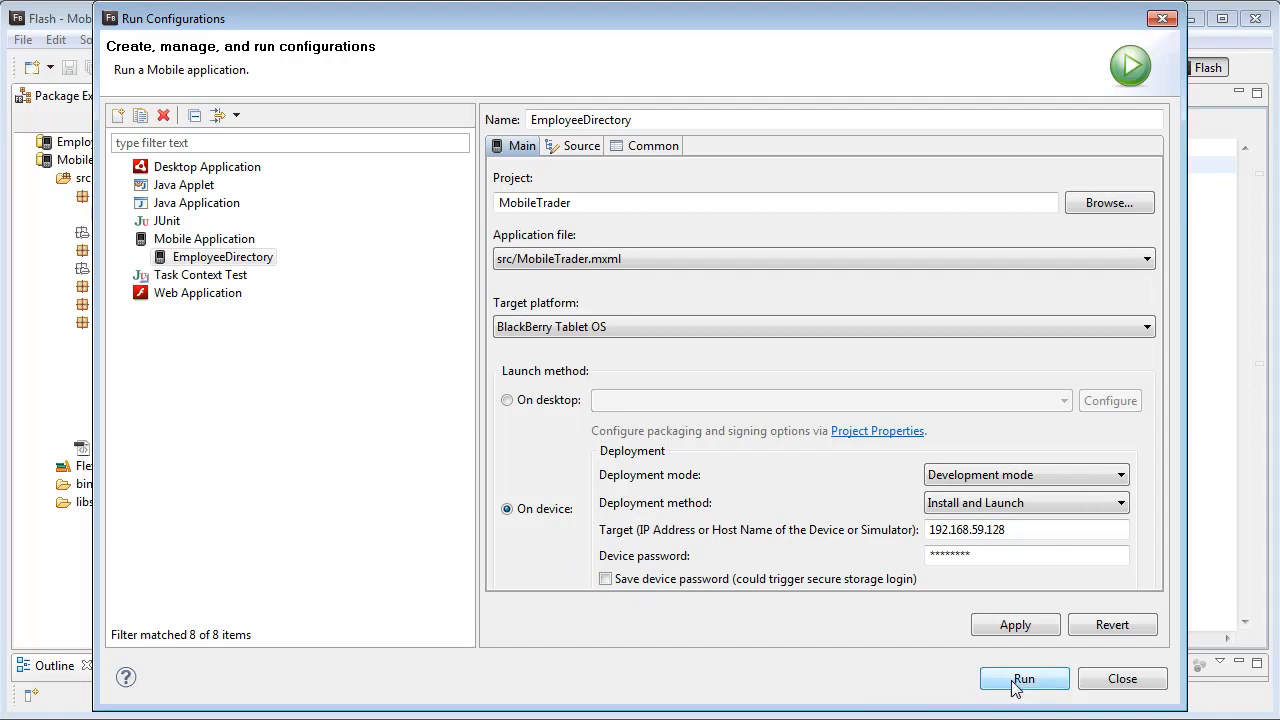
Launch MobileTrader from Run Configurations into the PlayBook simulator at 192.168.59.128
{"action": "left_click", "coordinate": [1024, 678]}
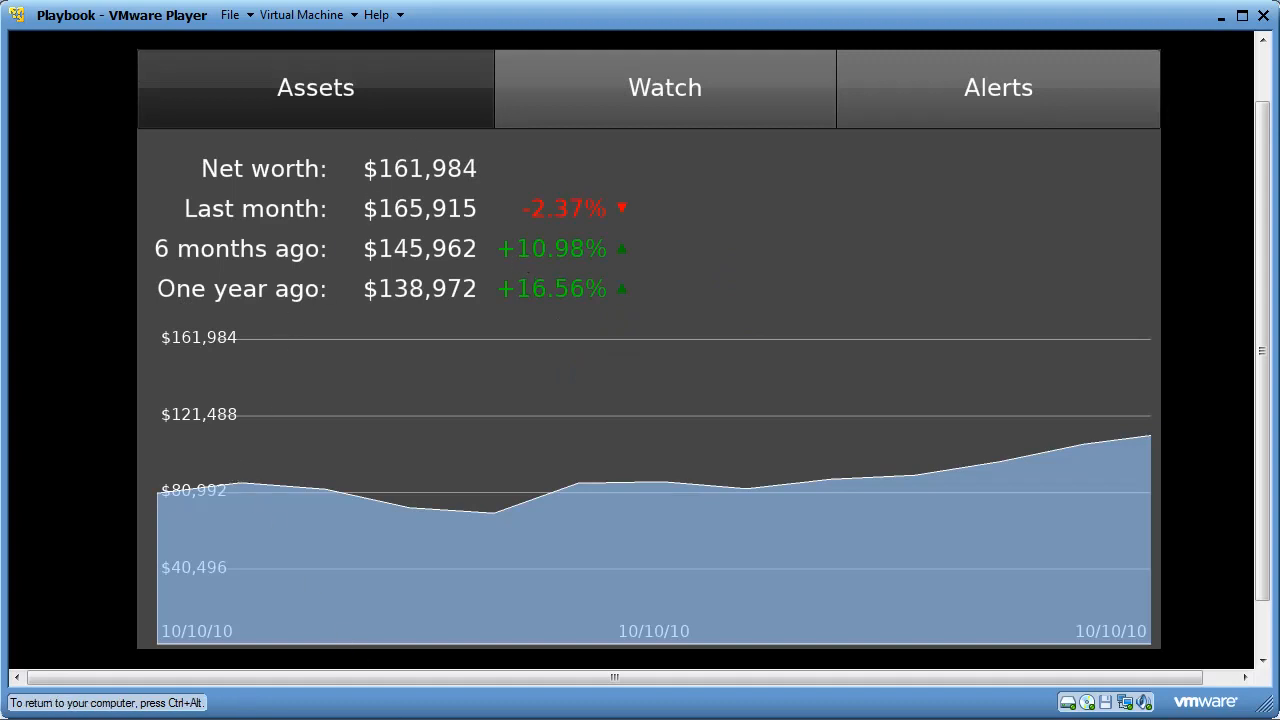
{"action": "mouse_move", "coordinate": [513, 311]}
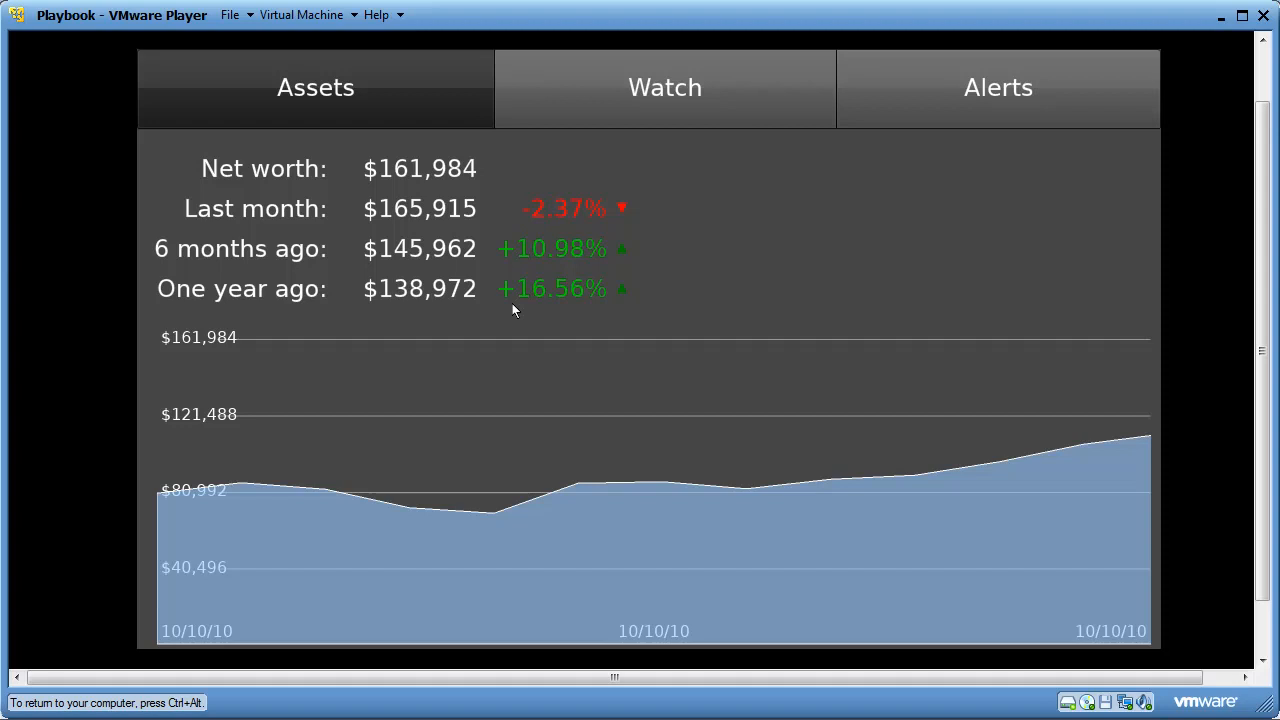
{"action": "mouse_move", "coordinate": [820, 563]}
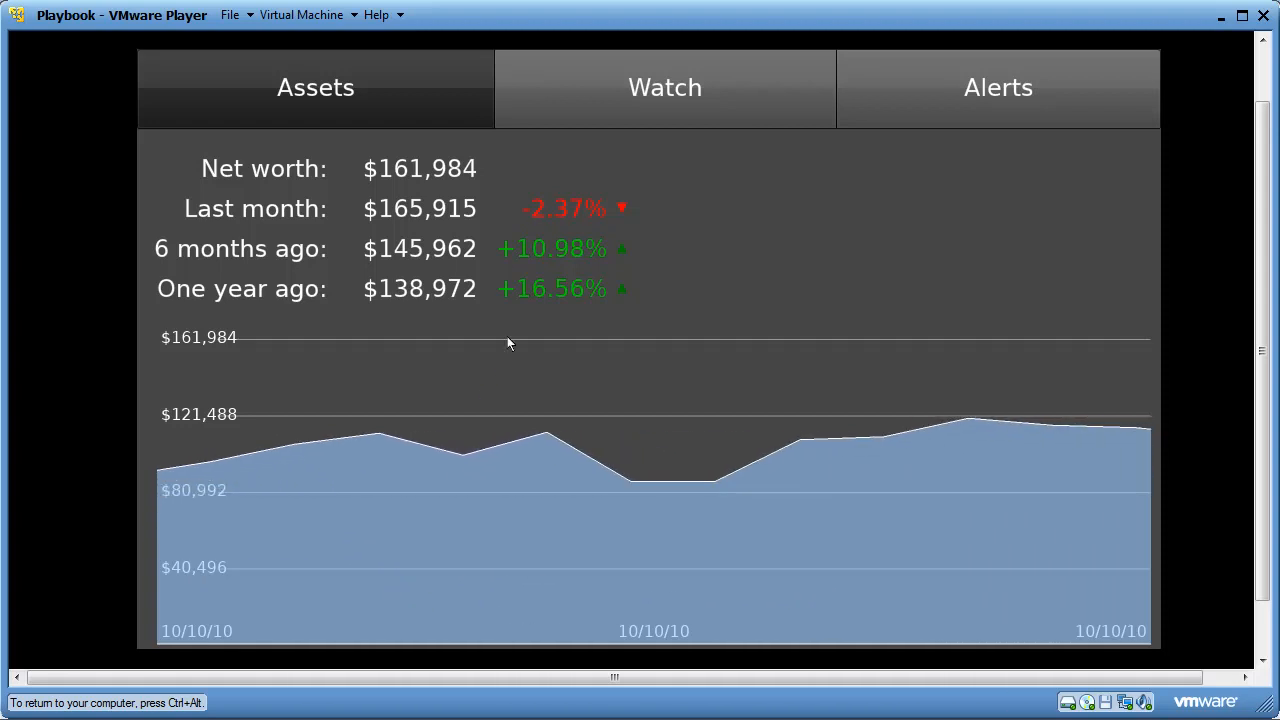
View the Watch tab and IBM stock chart, then switch to the Alerts tab
{"action": "left_click", "coordinate": [664, 87]}
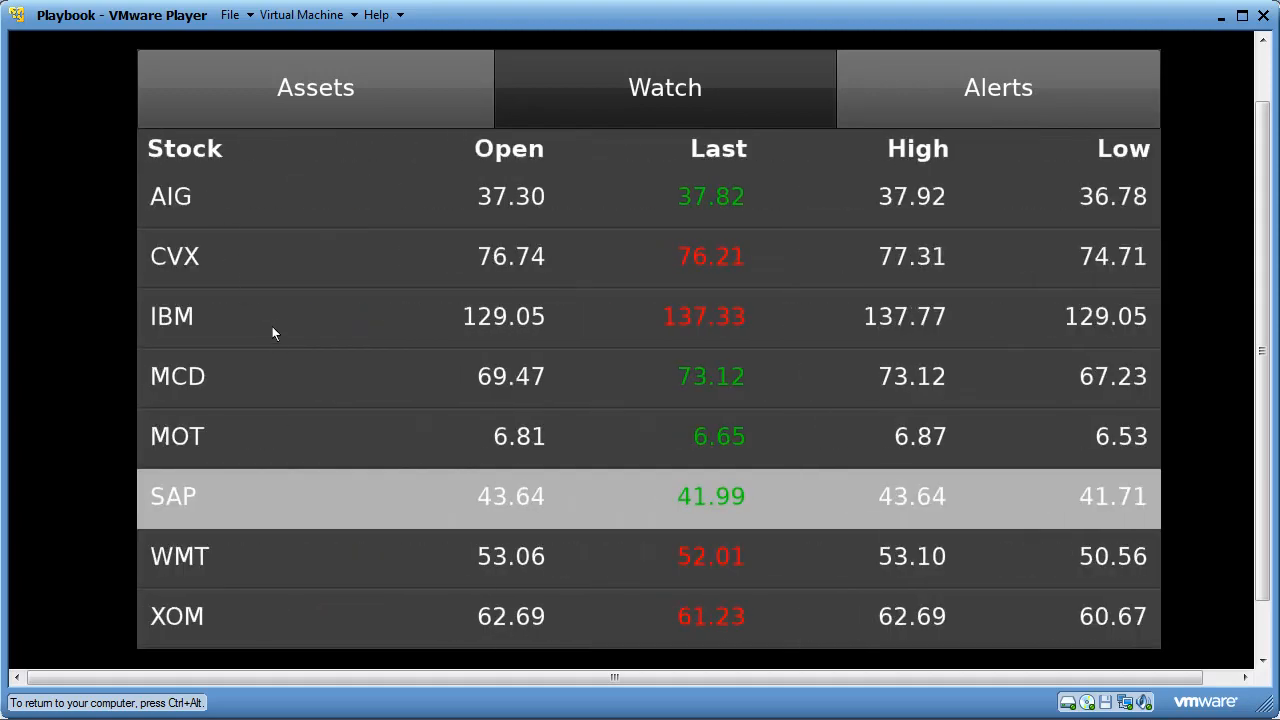
{"action": "left_click", "coordinate": [172, 316]}
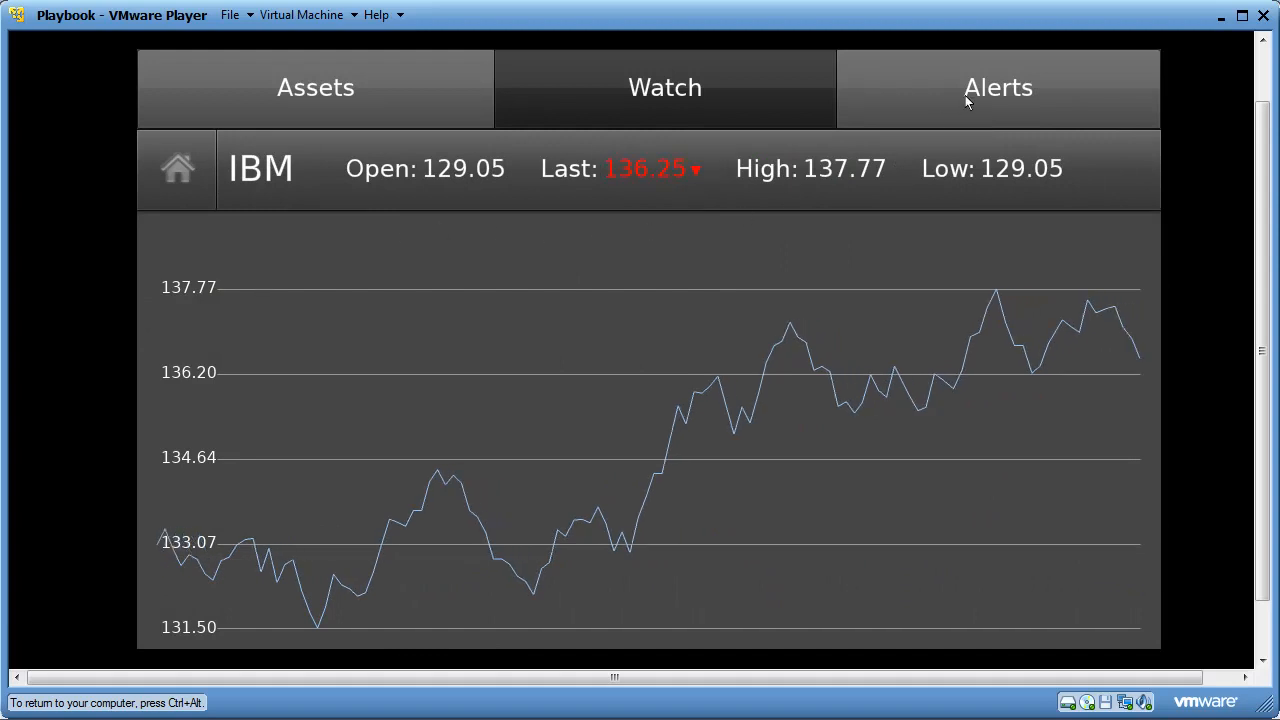
{"action": "left_click", "coordinate": [997, 88]}
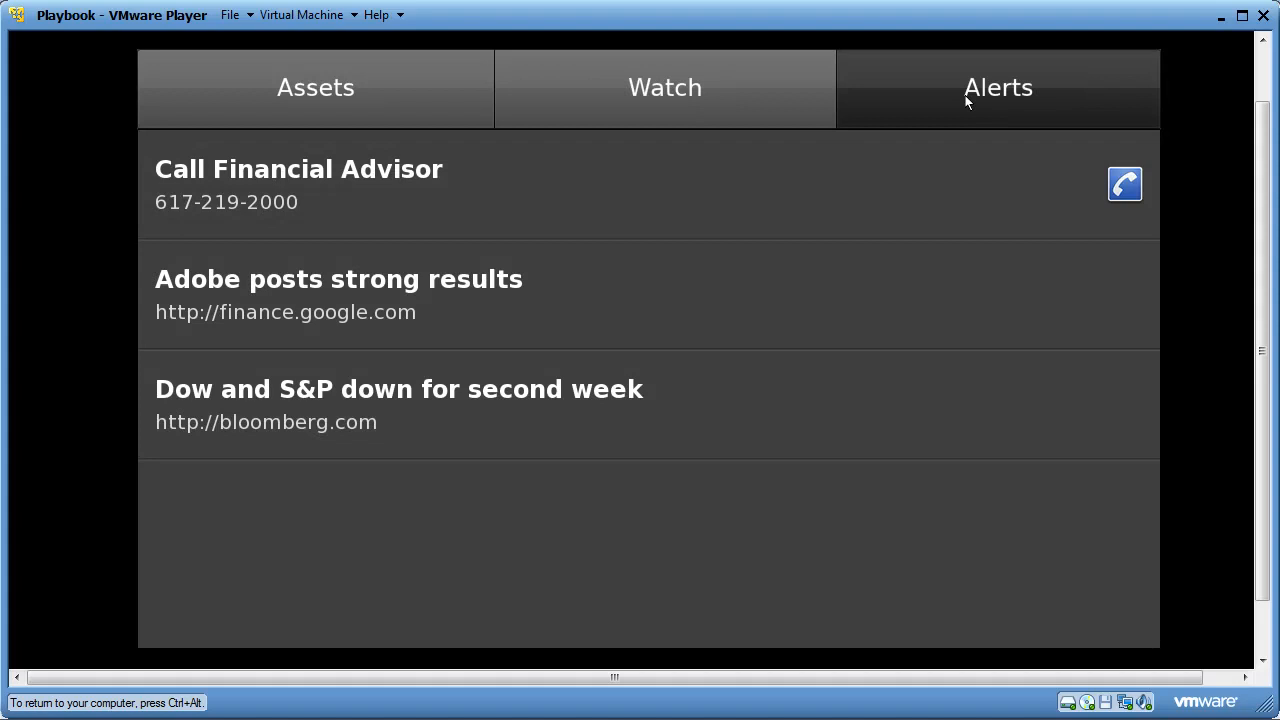